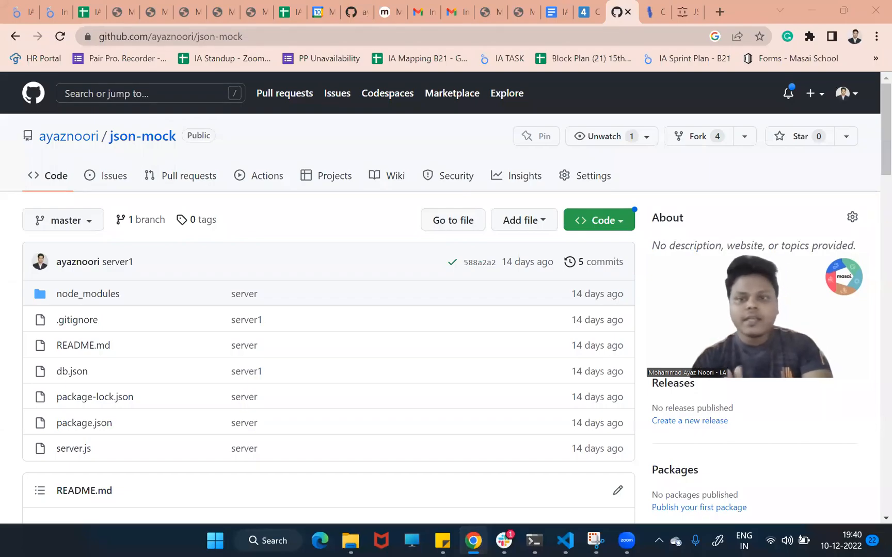
{"action": "mouse_move", "coordinate": [700, 80]}
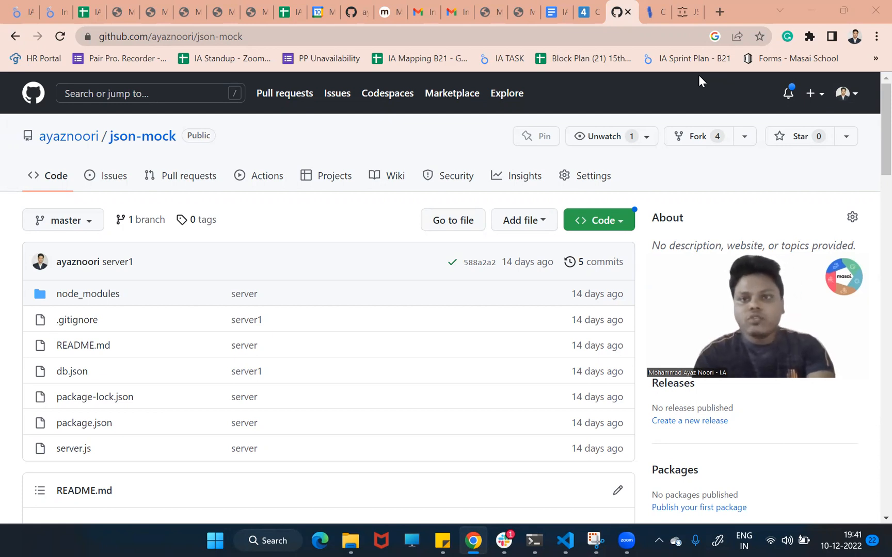
Step: Sign in to Cyclic with the GitHub account from the landing page
{"action": "left_click", "coordinate": [654, 12]}
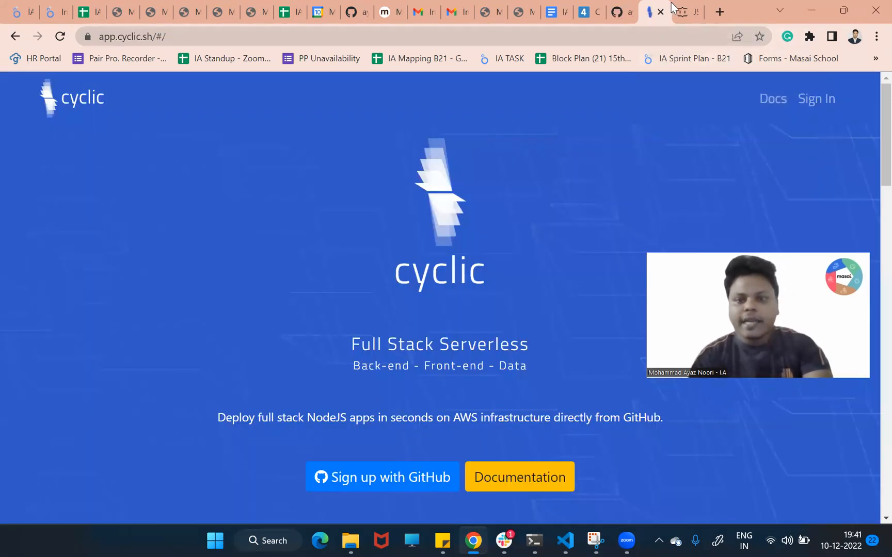
{"action": "mouse_move", "coordinate": [368, 356]}
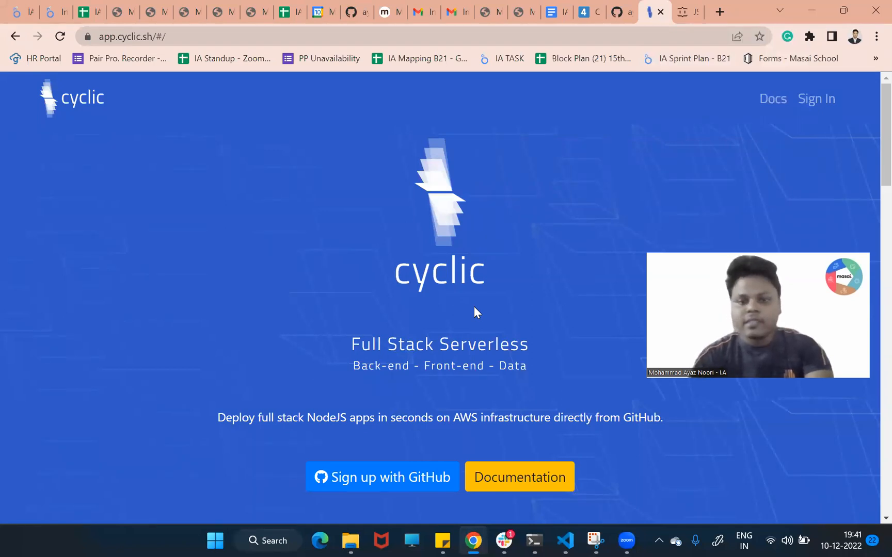
{"action": "scroll", "scroll_direction": "down", "scroll_amount": 3}
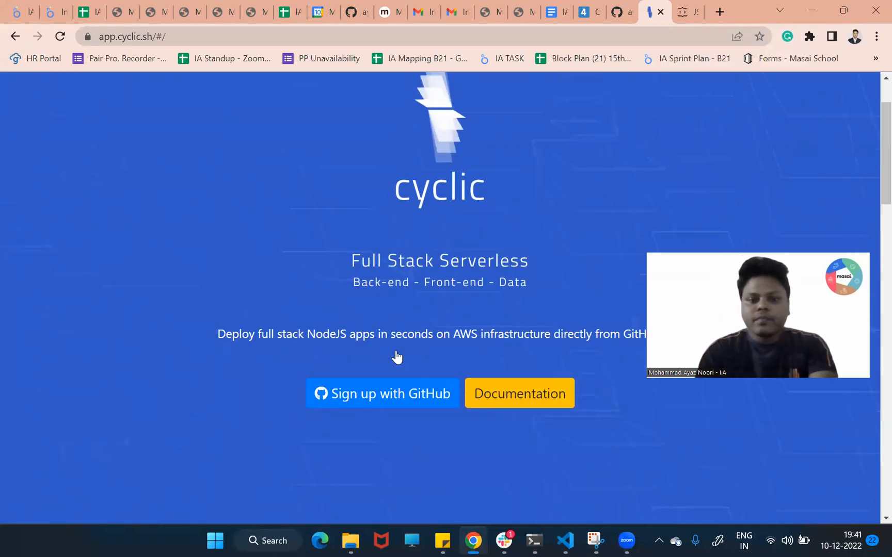
{"action": "scroll", "scroll_direction": "down", "scroll_amount": 3}
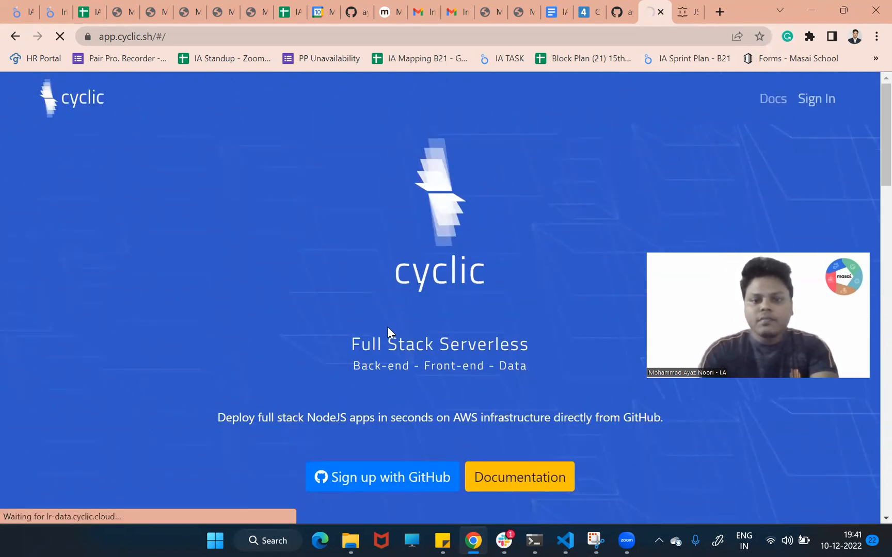
{"action": "left_click", "coordinate": [382, 477]}
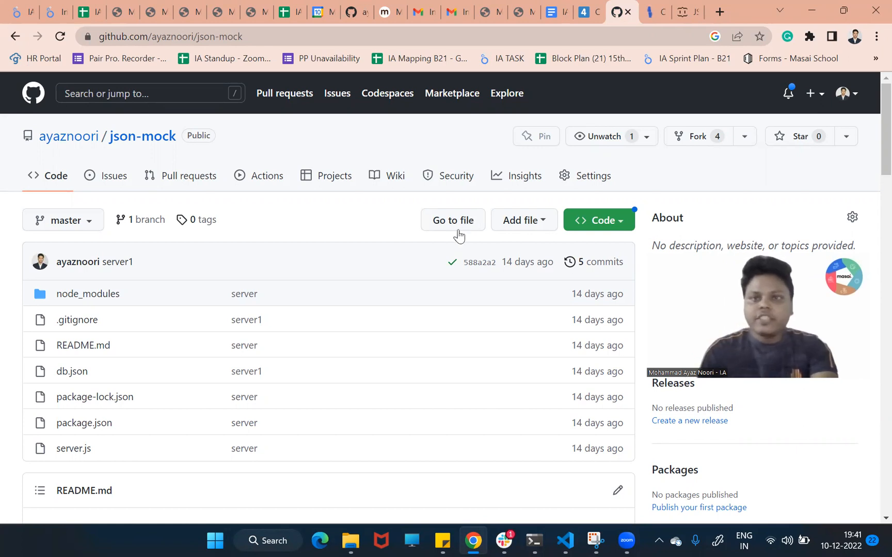
{"action": "mouse_move", "coordinate": [470, 206]}
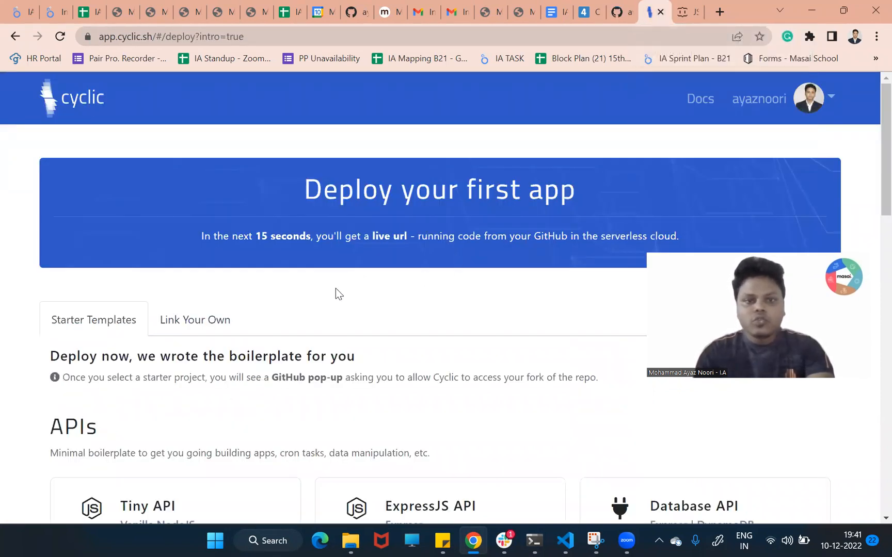
Step: Under Link Your Own, search 'j' and pick the json-mock repository
{"action": "scroll", "scroll_direction": "down", "scroll_amount": 3}
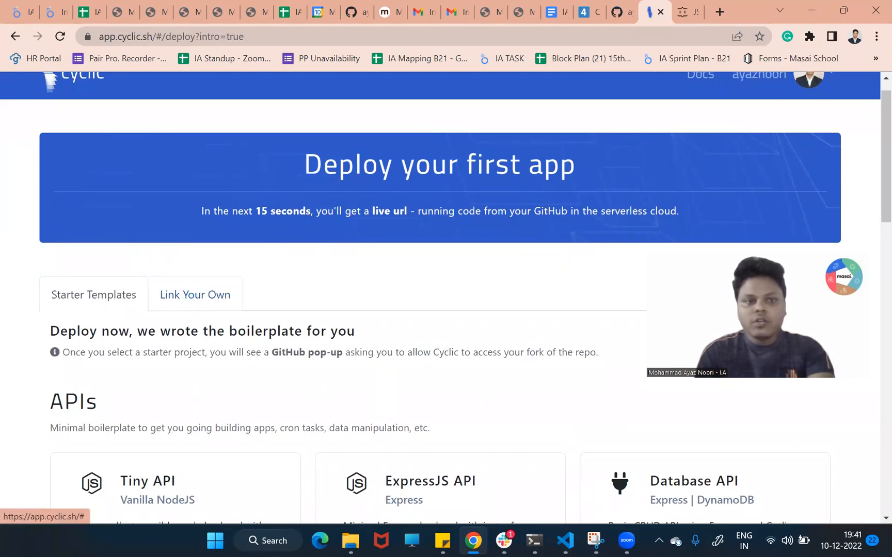
{"action": "left_click", "coordinate": [195, 294]}
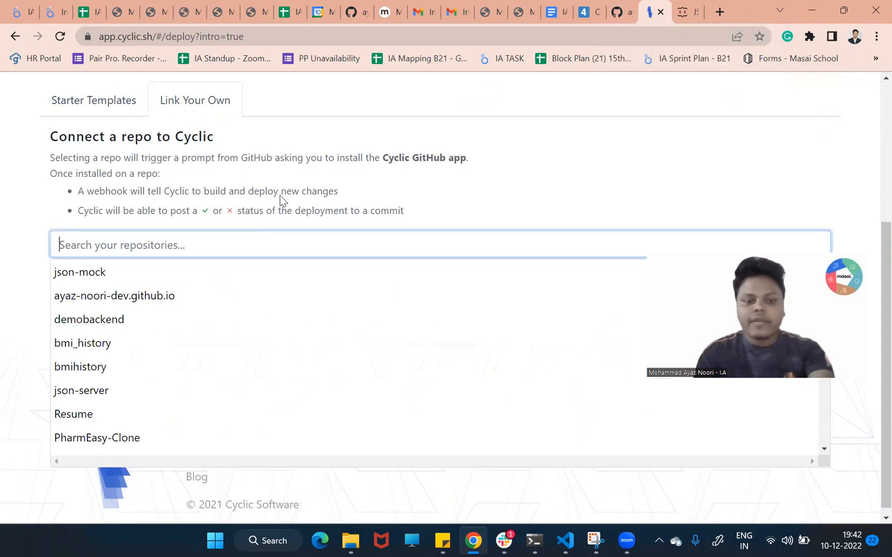
{"action": "type", "text": "j"}
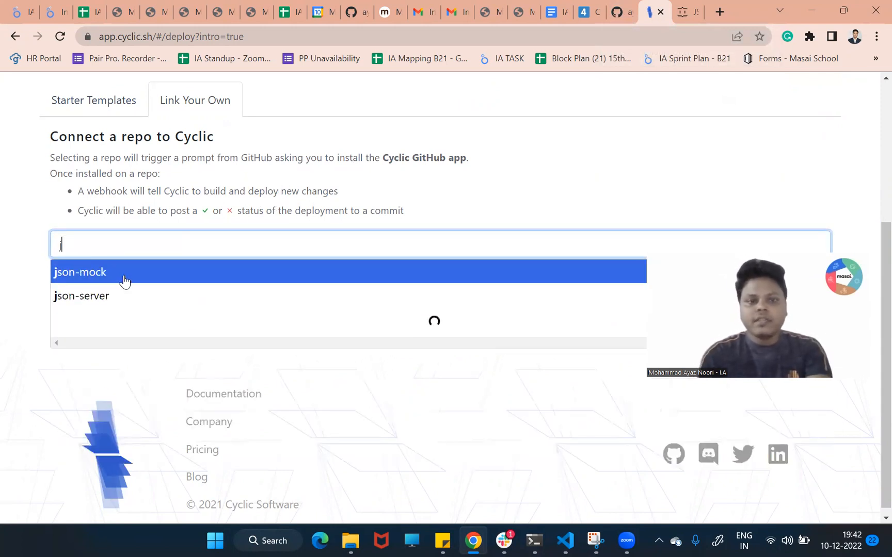
{"action": "left_click", "coordinate": [80, 272]}
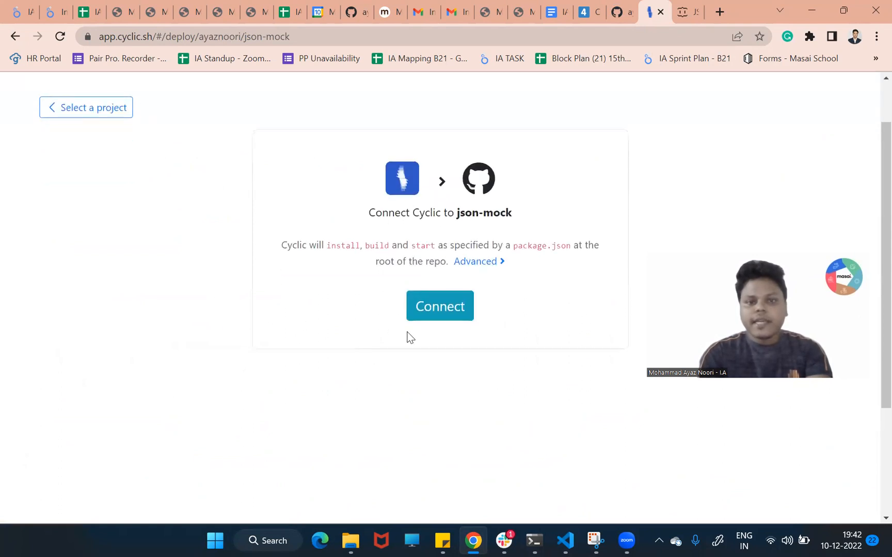
Step: Connect json-mock, wait for SUCCESS, and select the easy-plum-crane-slip.cyclic.app URL
{"action": "left_click", "coordinate": [440, 306]}
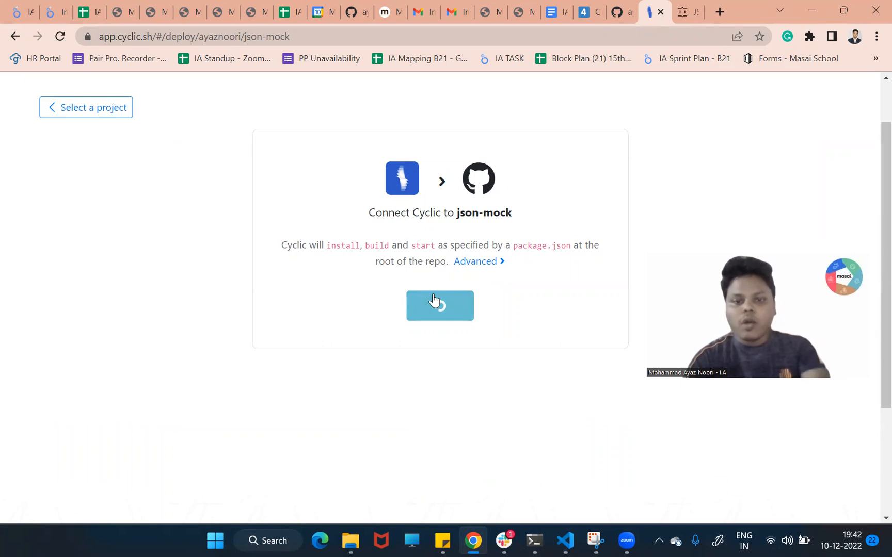
{"action": "left_click", "coordinate": [439, 306]}
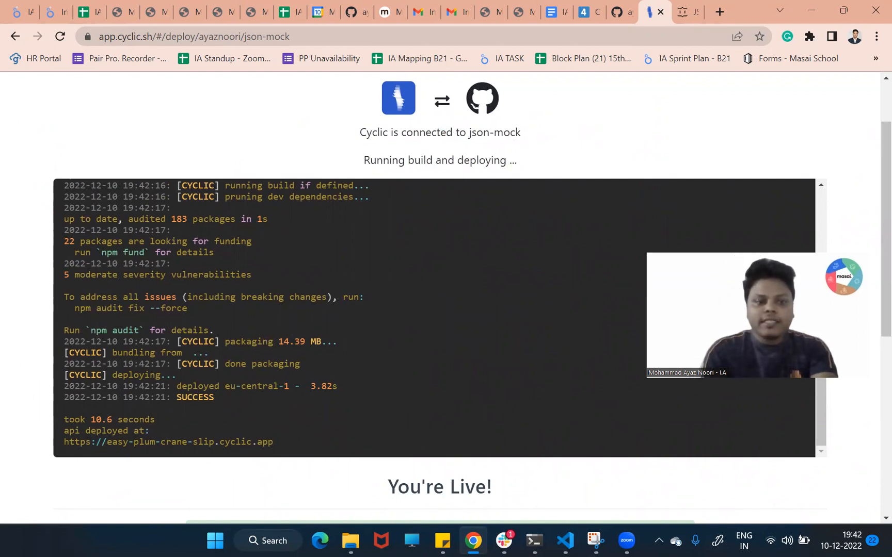
{"action": "double_click", "coordinate": [76, 442]}
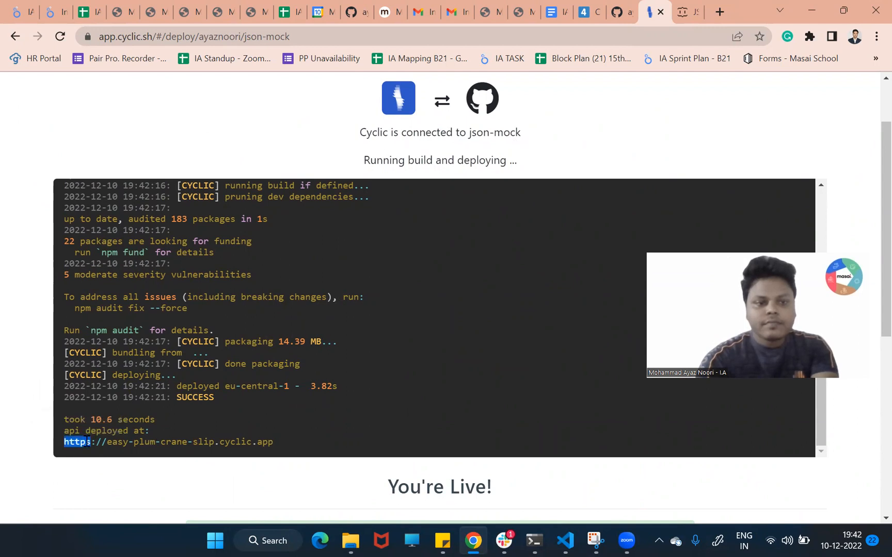
{"action": "mouse_move", "coordinate": [65, 451]}
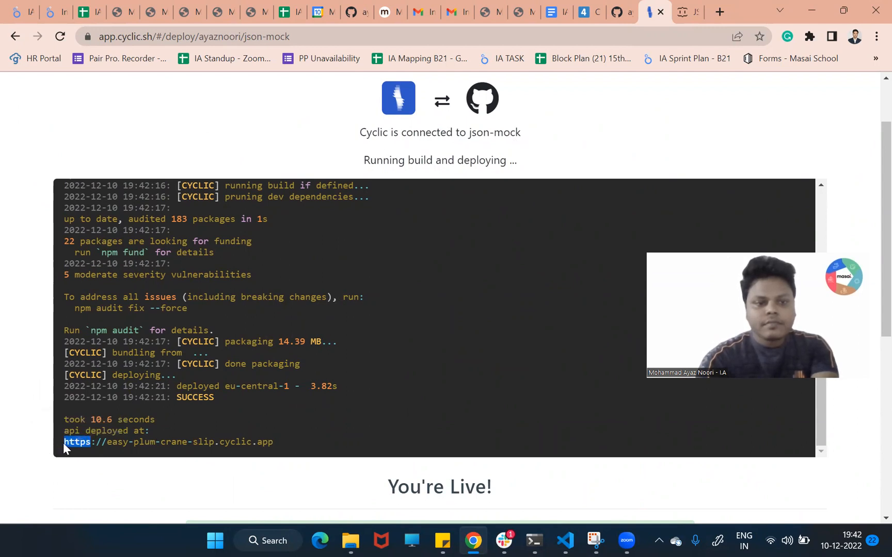
{"action": "left_click_drag", "start_coordinate": [63, 441], "coordinate": [275, 442]}
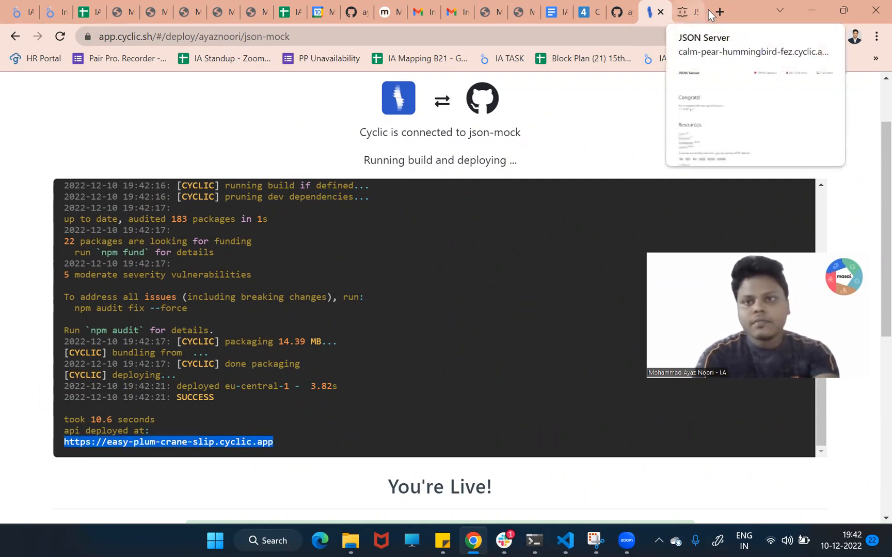
Step: Open the live app in a new tab, view /accounts records, then return home
{"action": "left_click", "coordinate": [722, 12]}
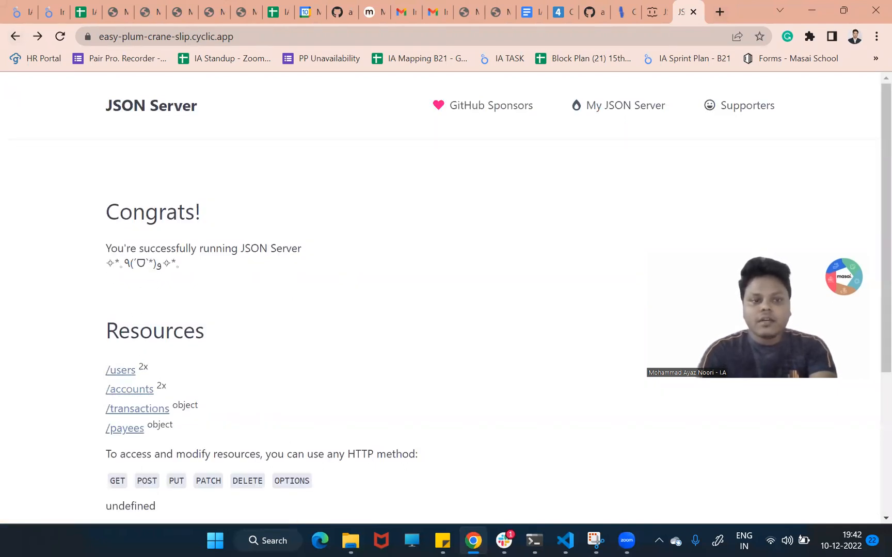
{"action": "left_click", "coordinate": [129, 389]}
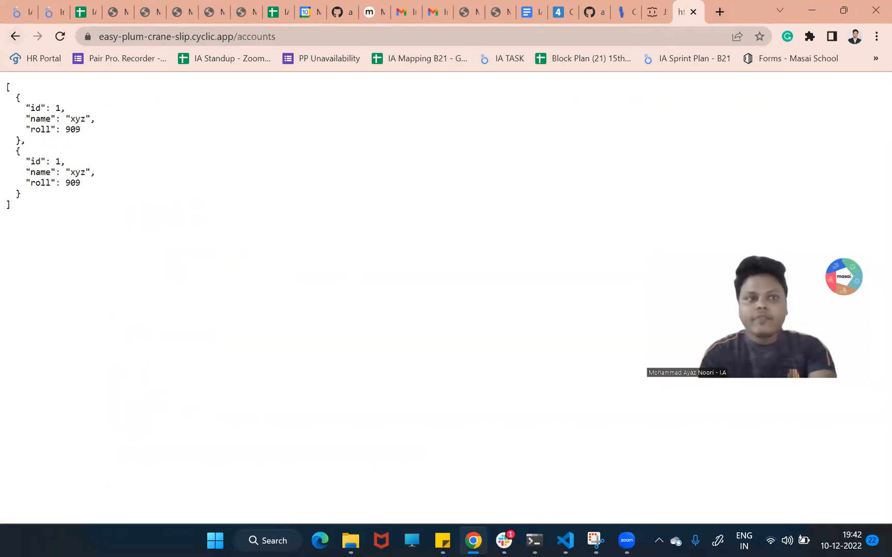
{"action": "left_click", "coordinate": [16, 36]}
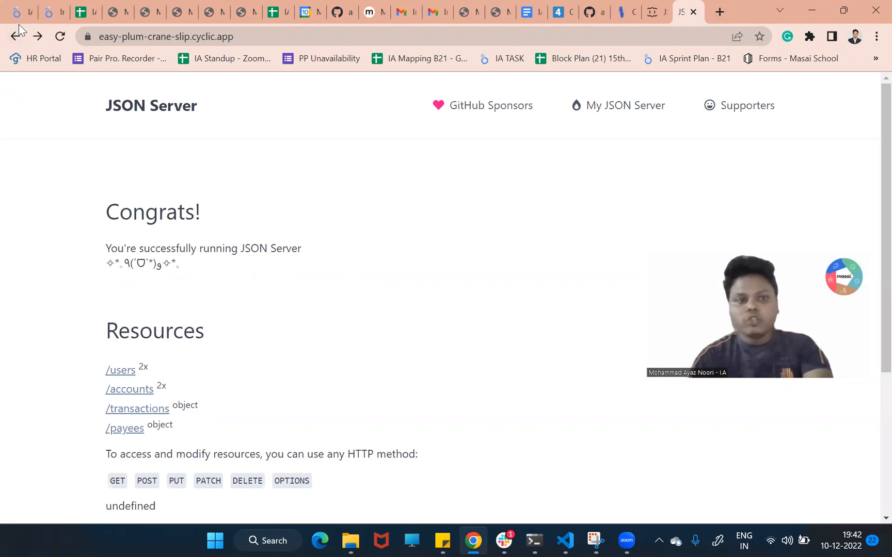
{"action": "mouse_move", "coordinate": [624, 11]}
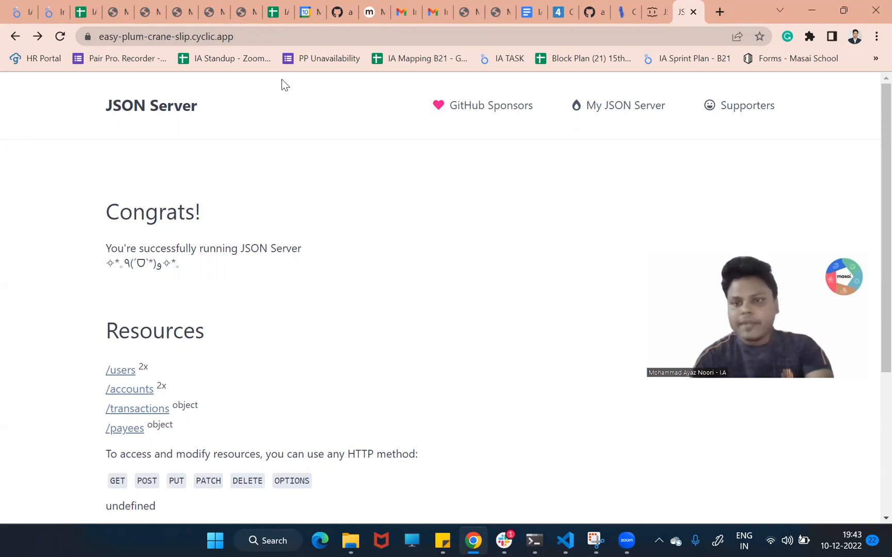
{"action": "mouse_move", "coordinate": [543, 114]}
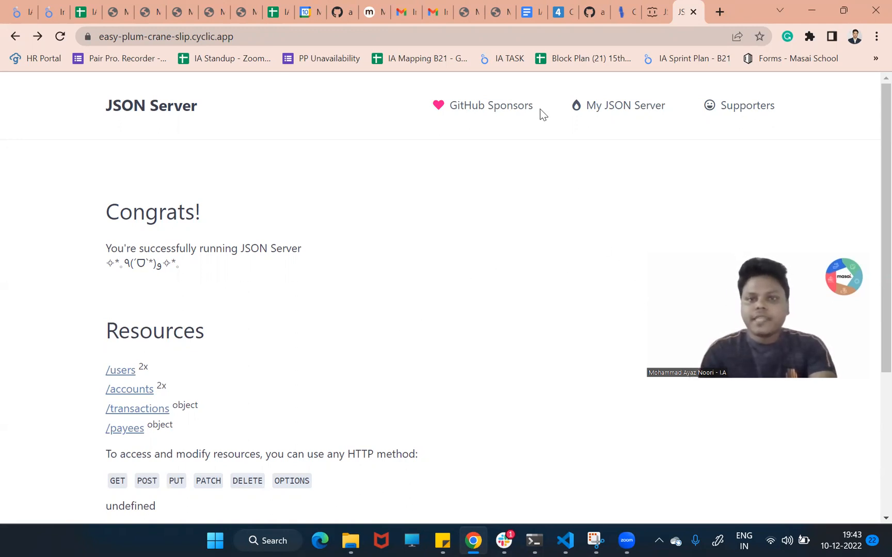